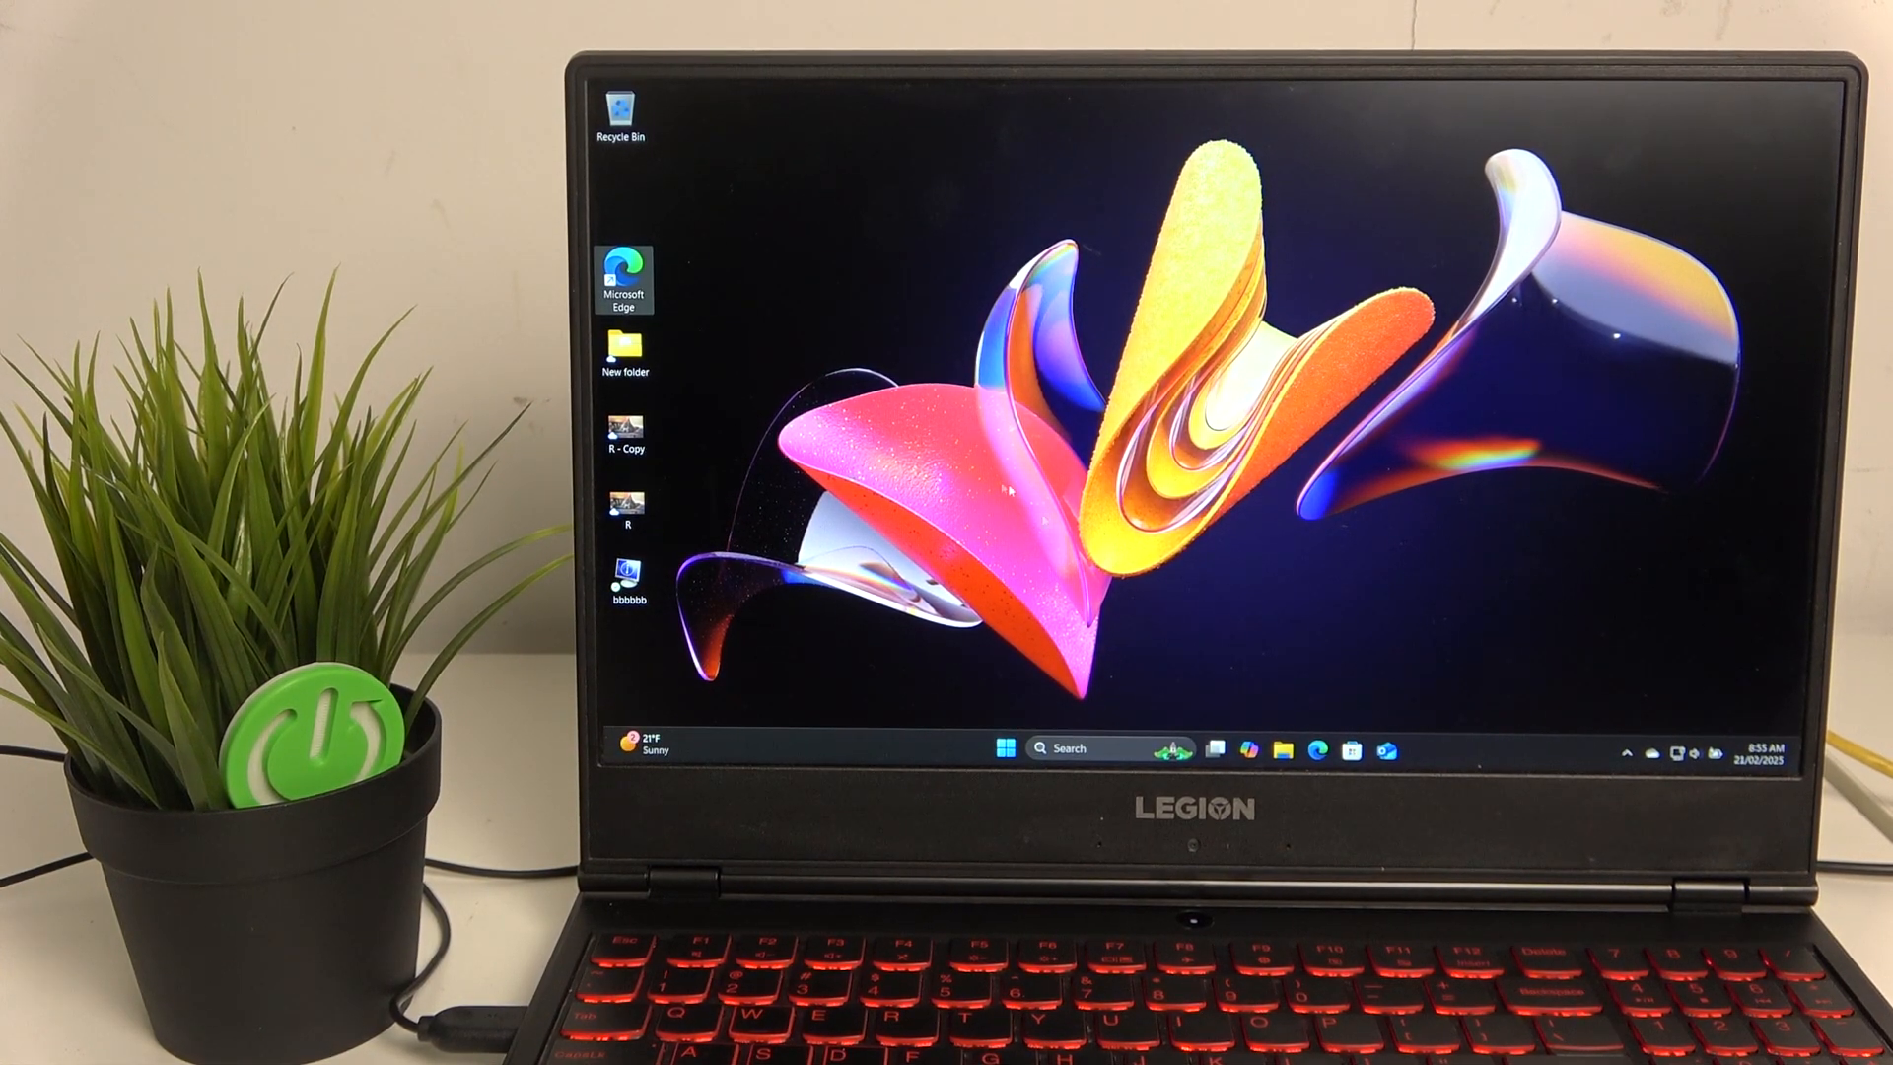
Bring up the Start menu to reach the power options for a restart.
left_click(998, 747)
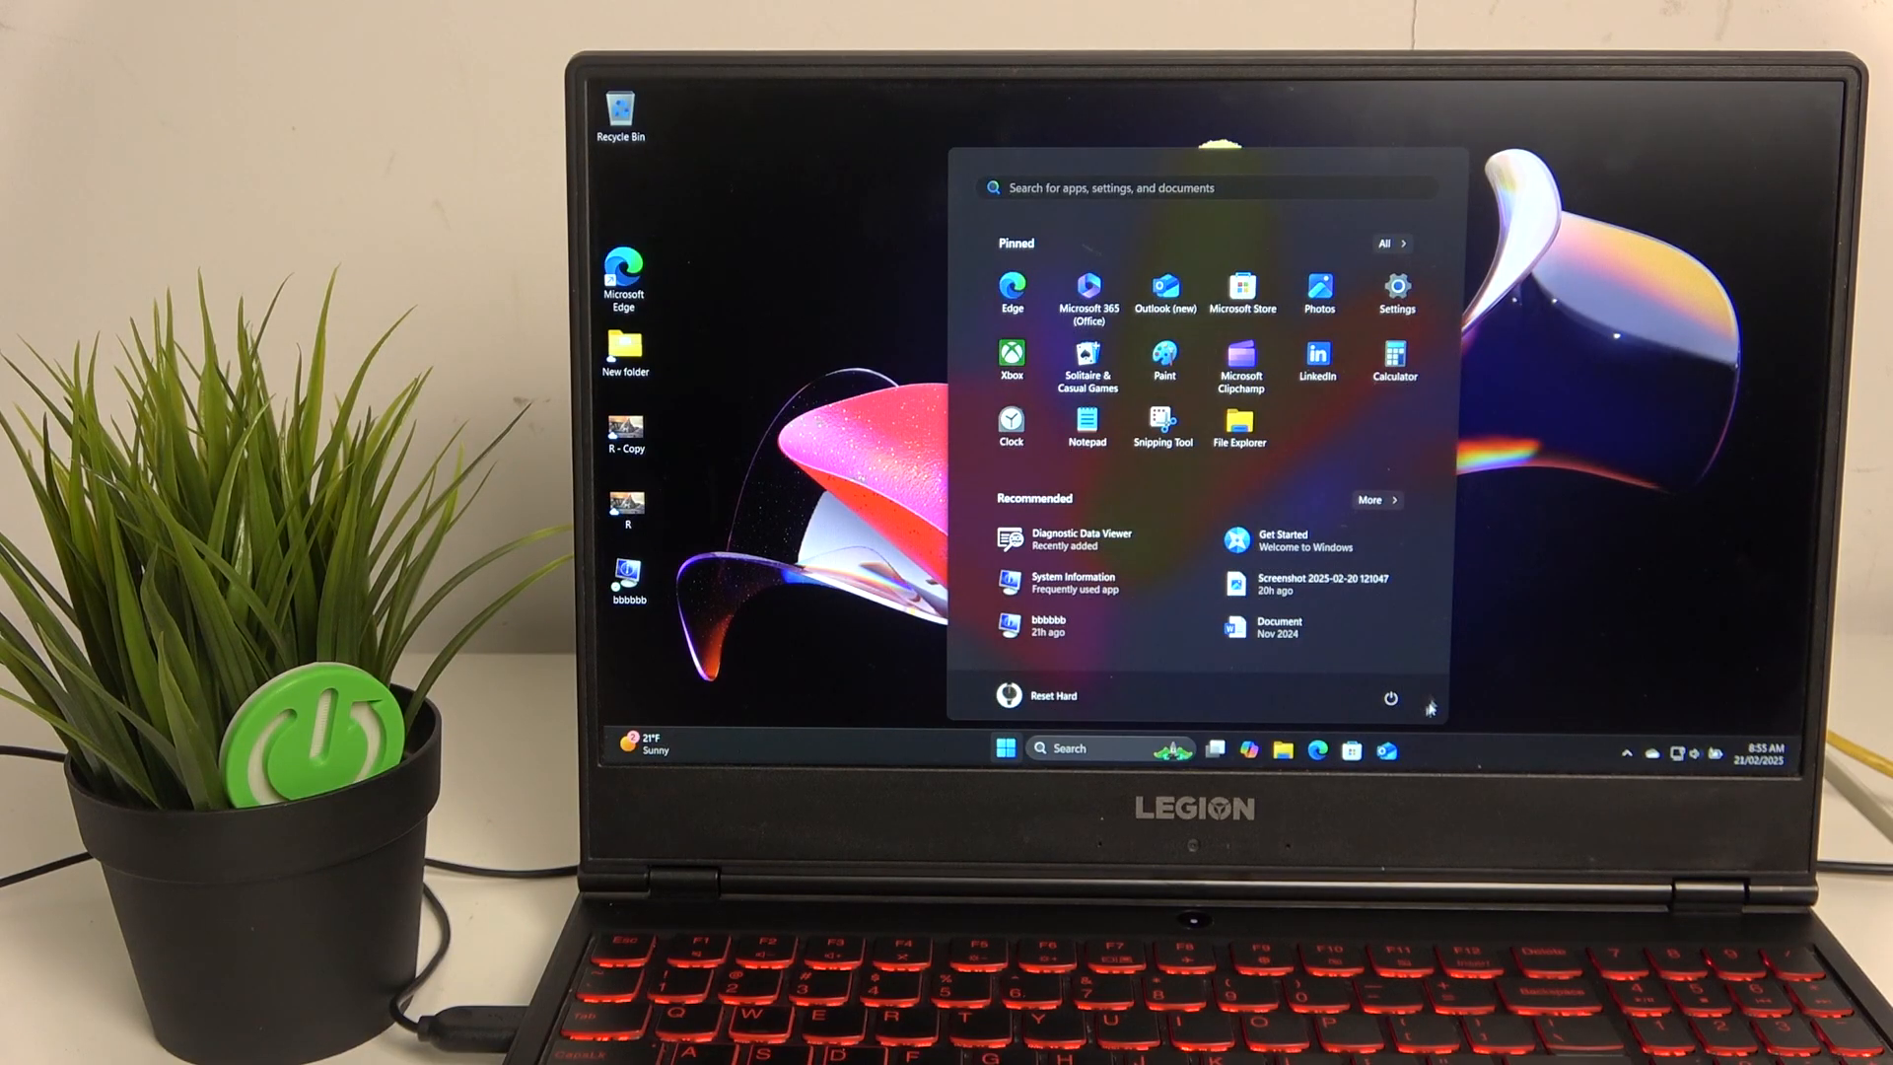
left_click(1390, 698)
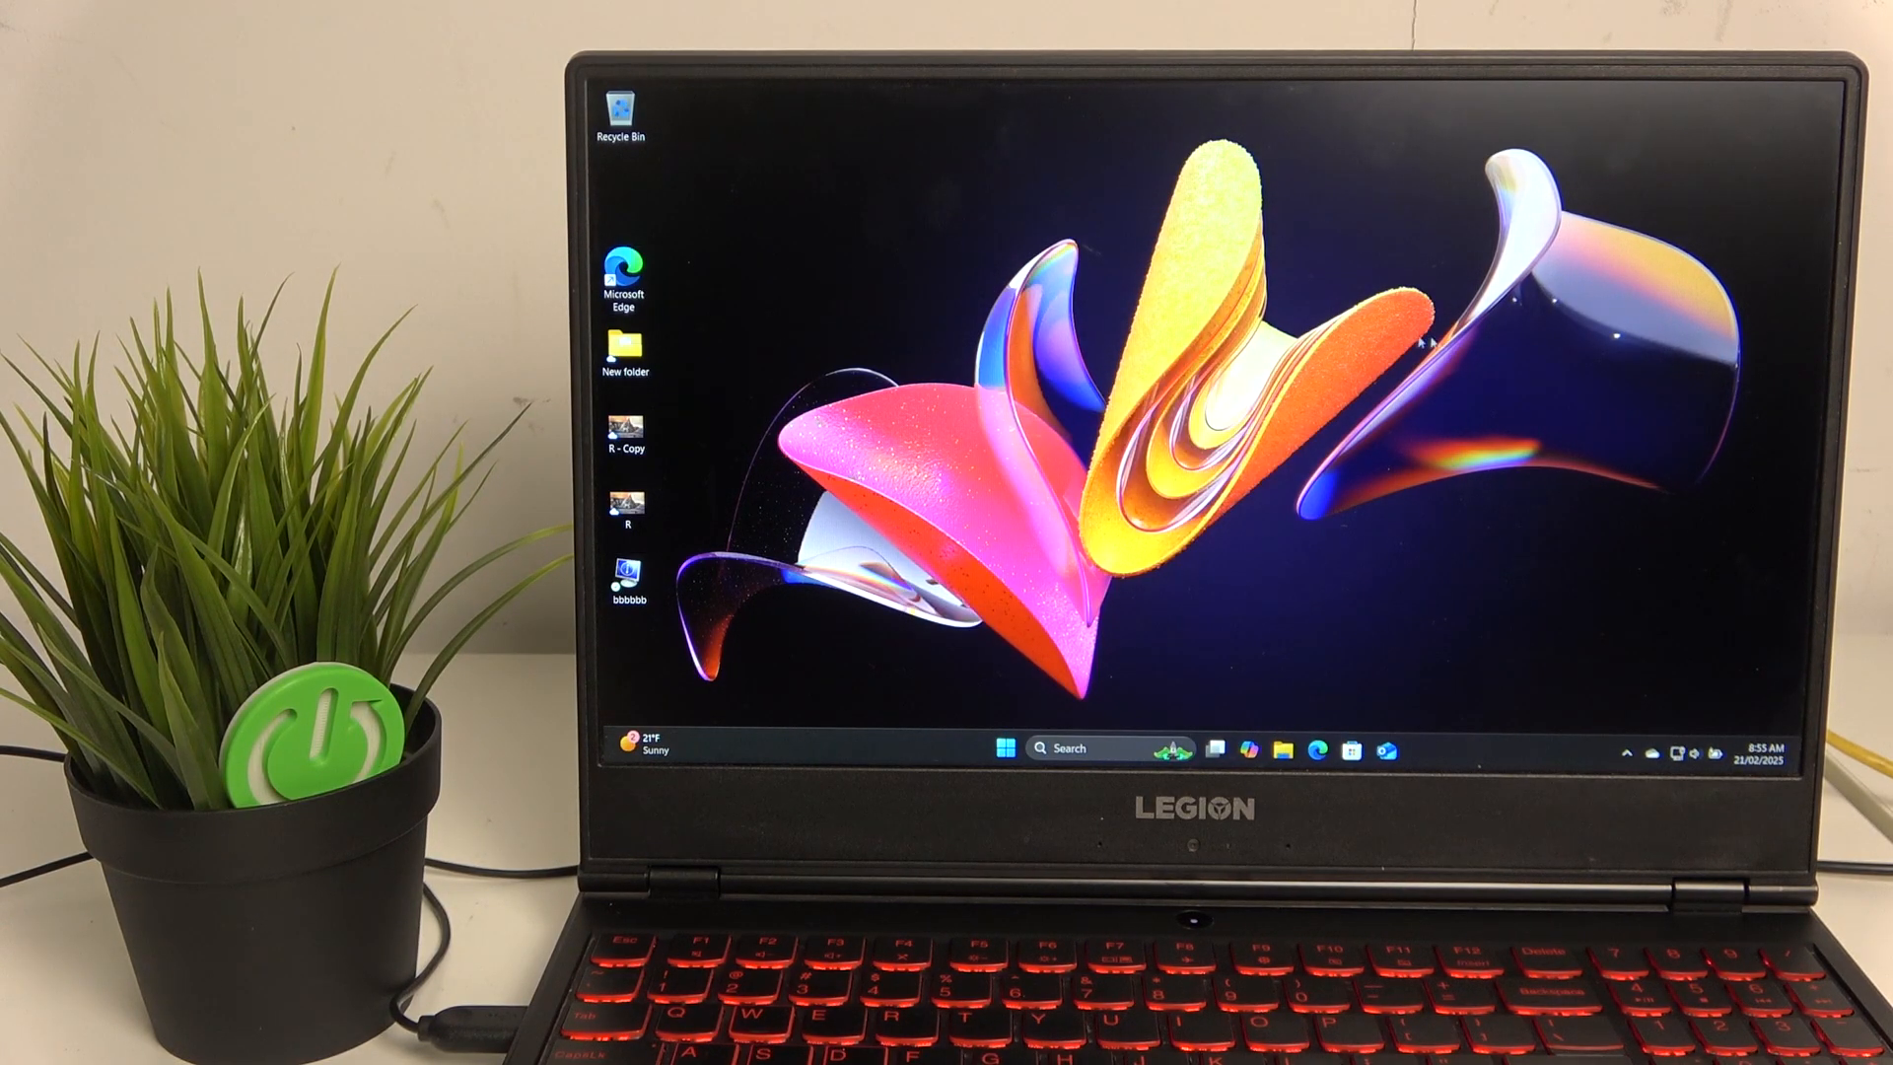
mouse_move(1135, 609)
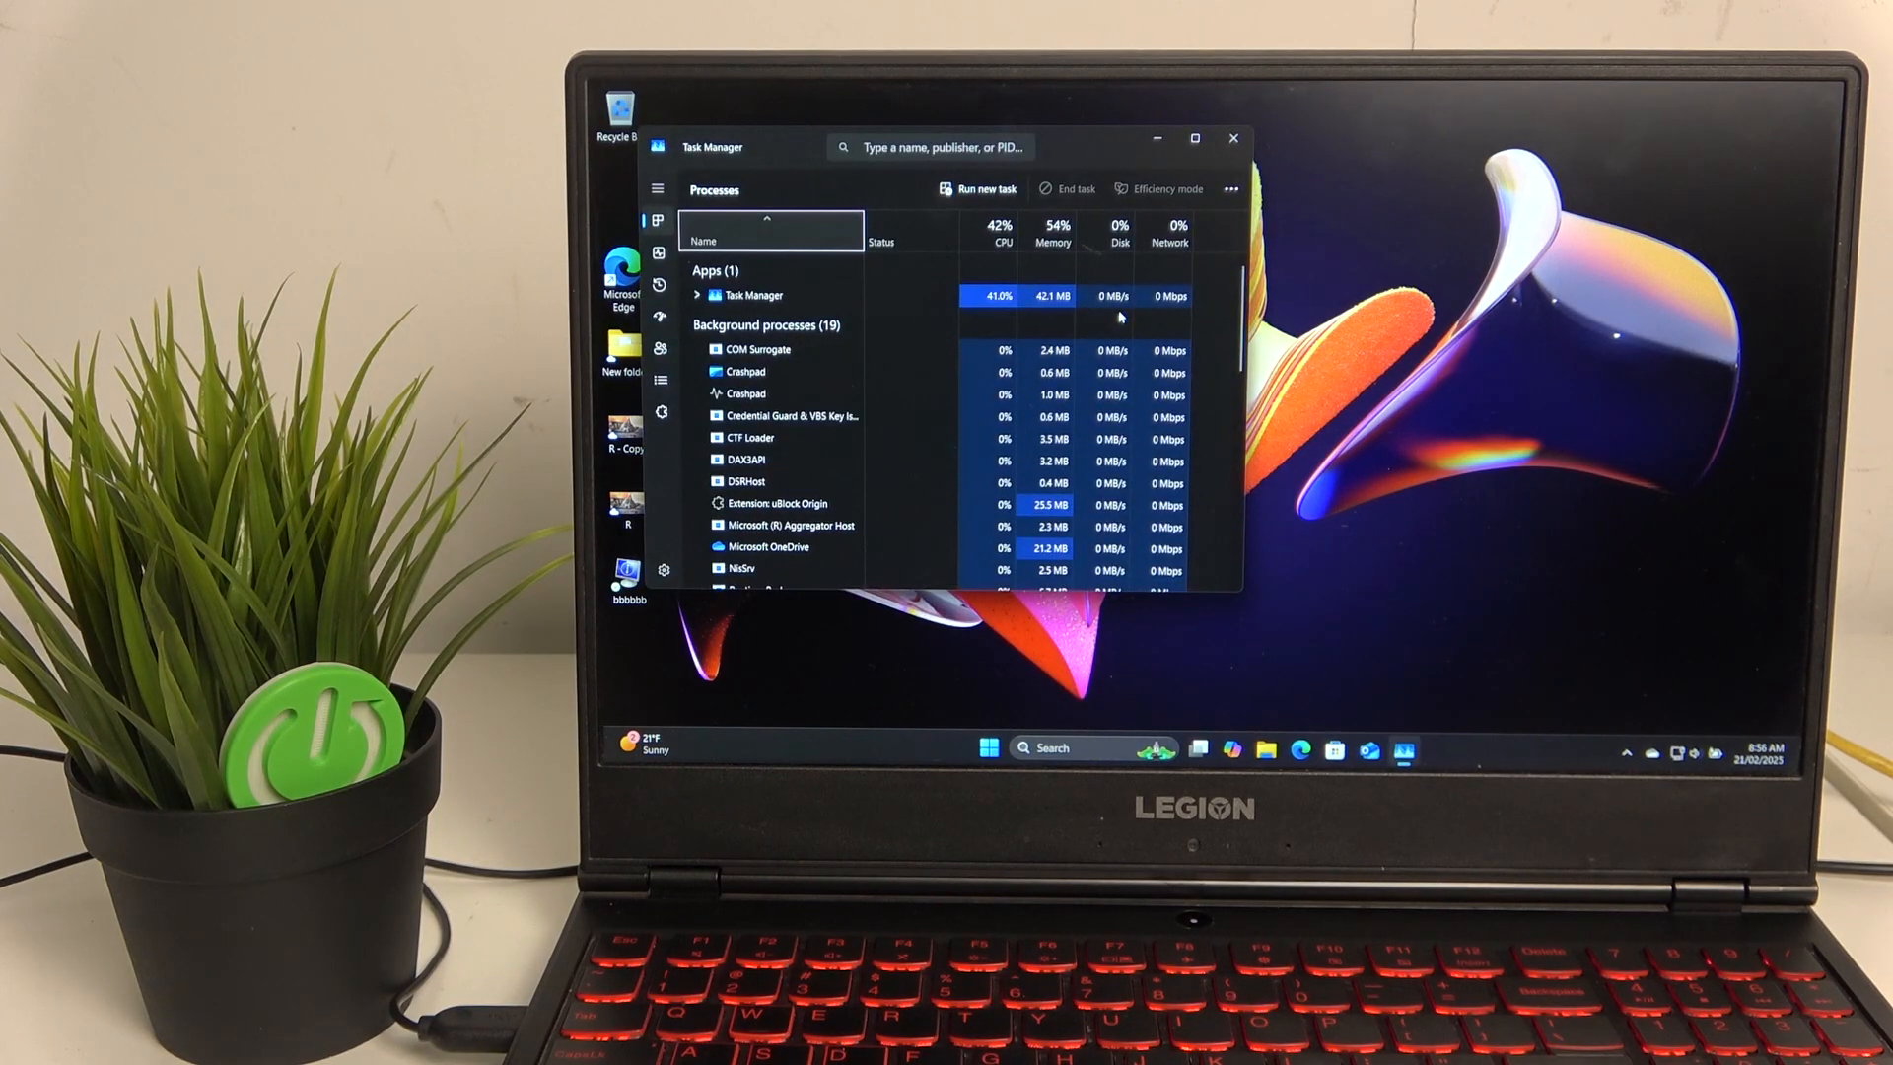
Maximize Task Manager, sort processes by Memory, inspect a heavy process, then view the CPU Performance graph.
left_click(1193, 138)
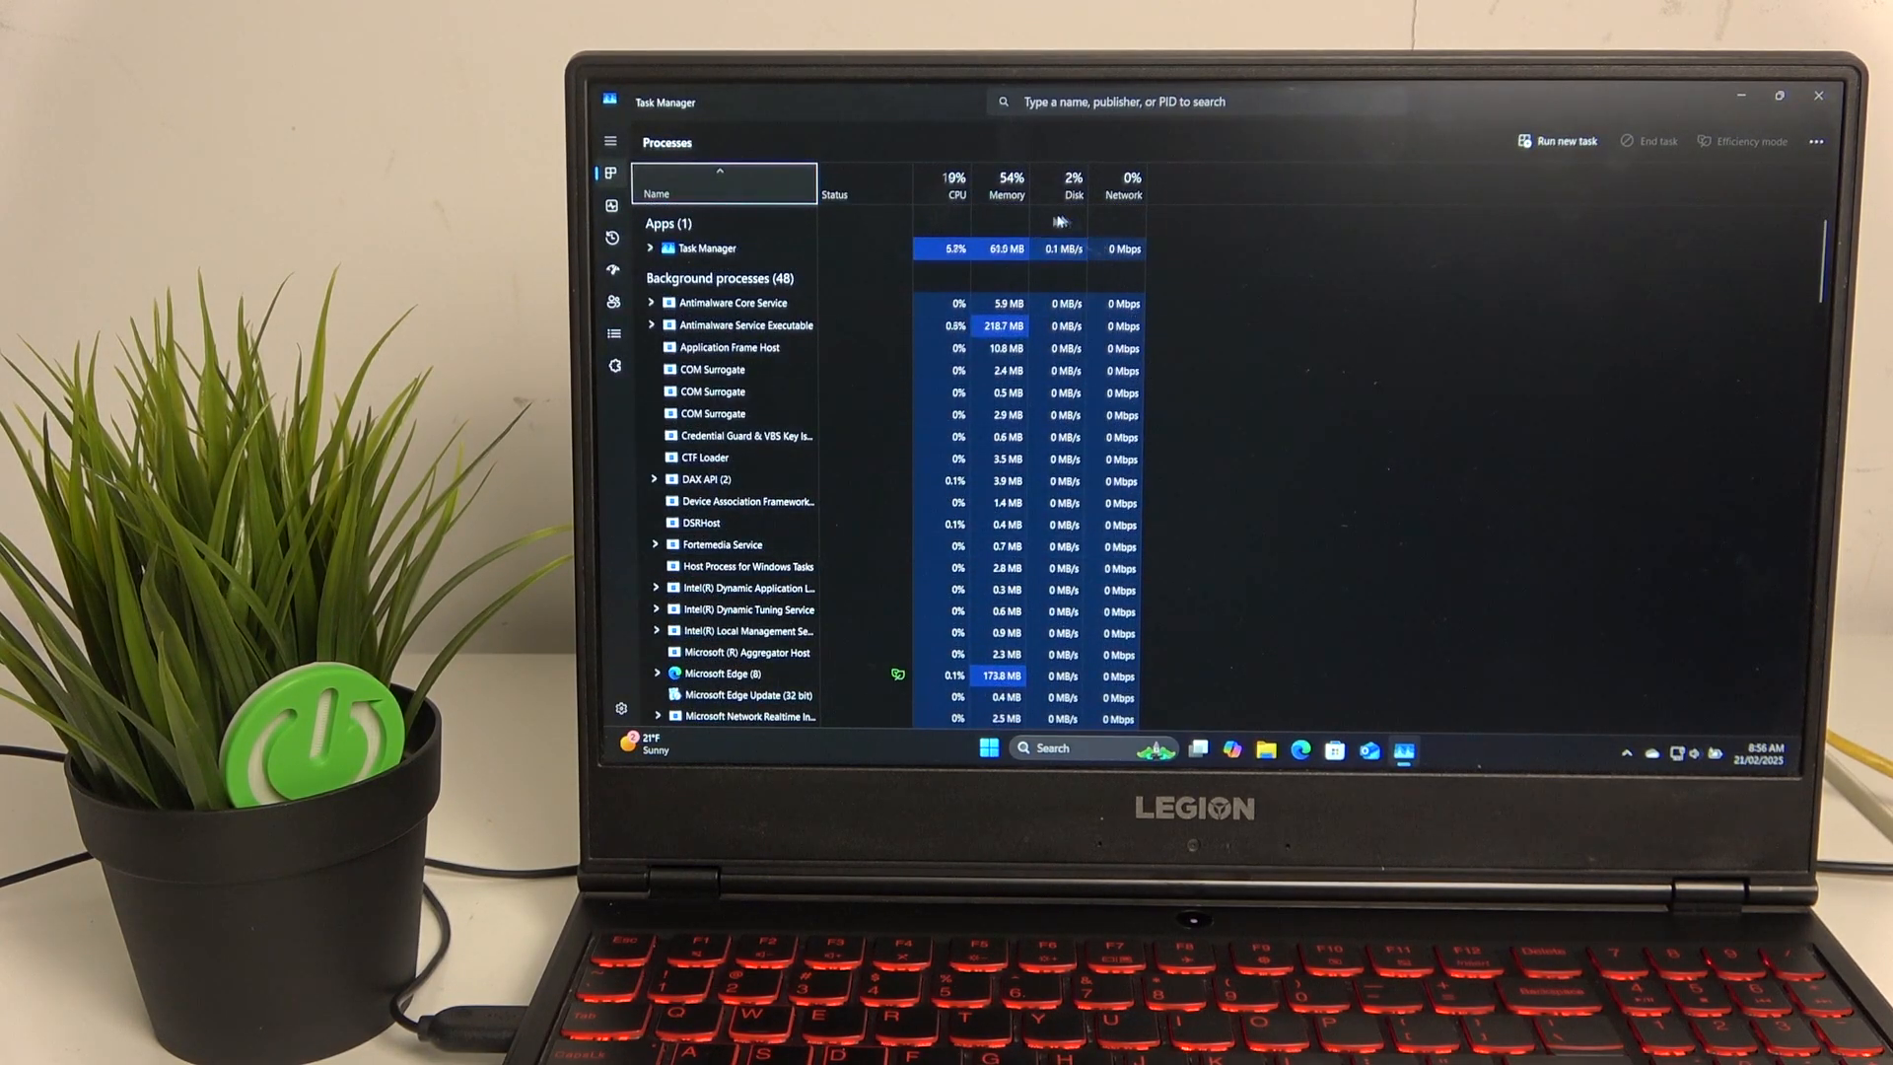
left_click(1006, 185)
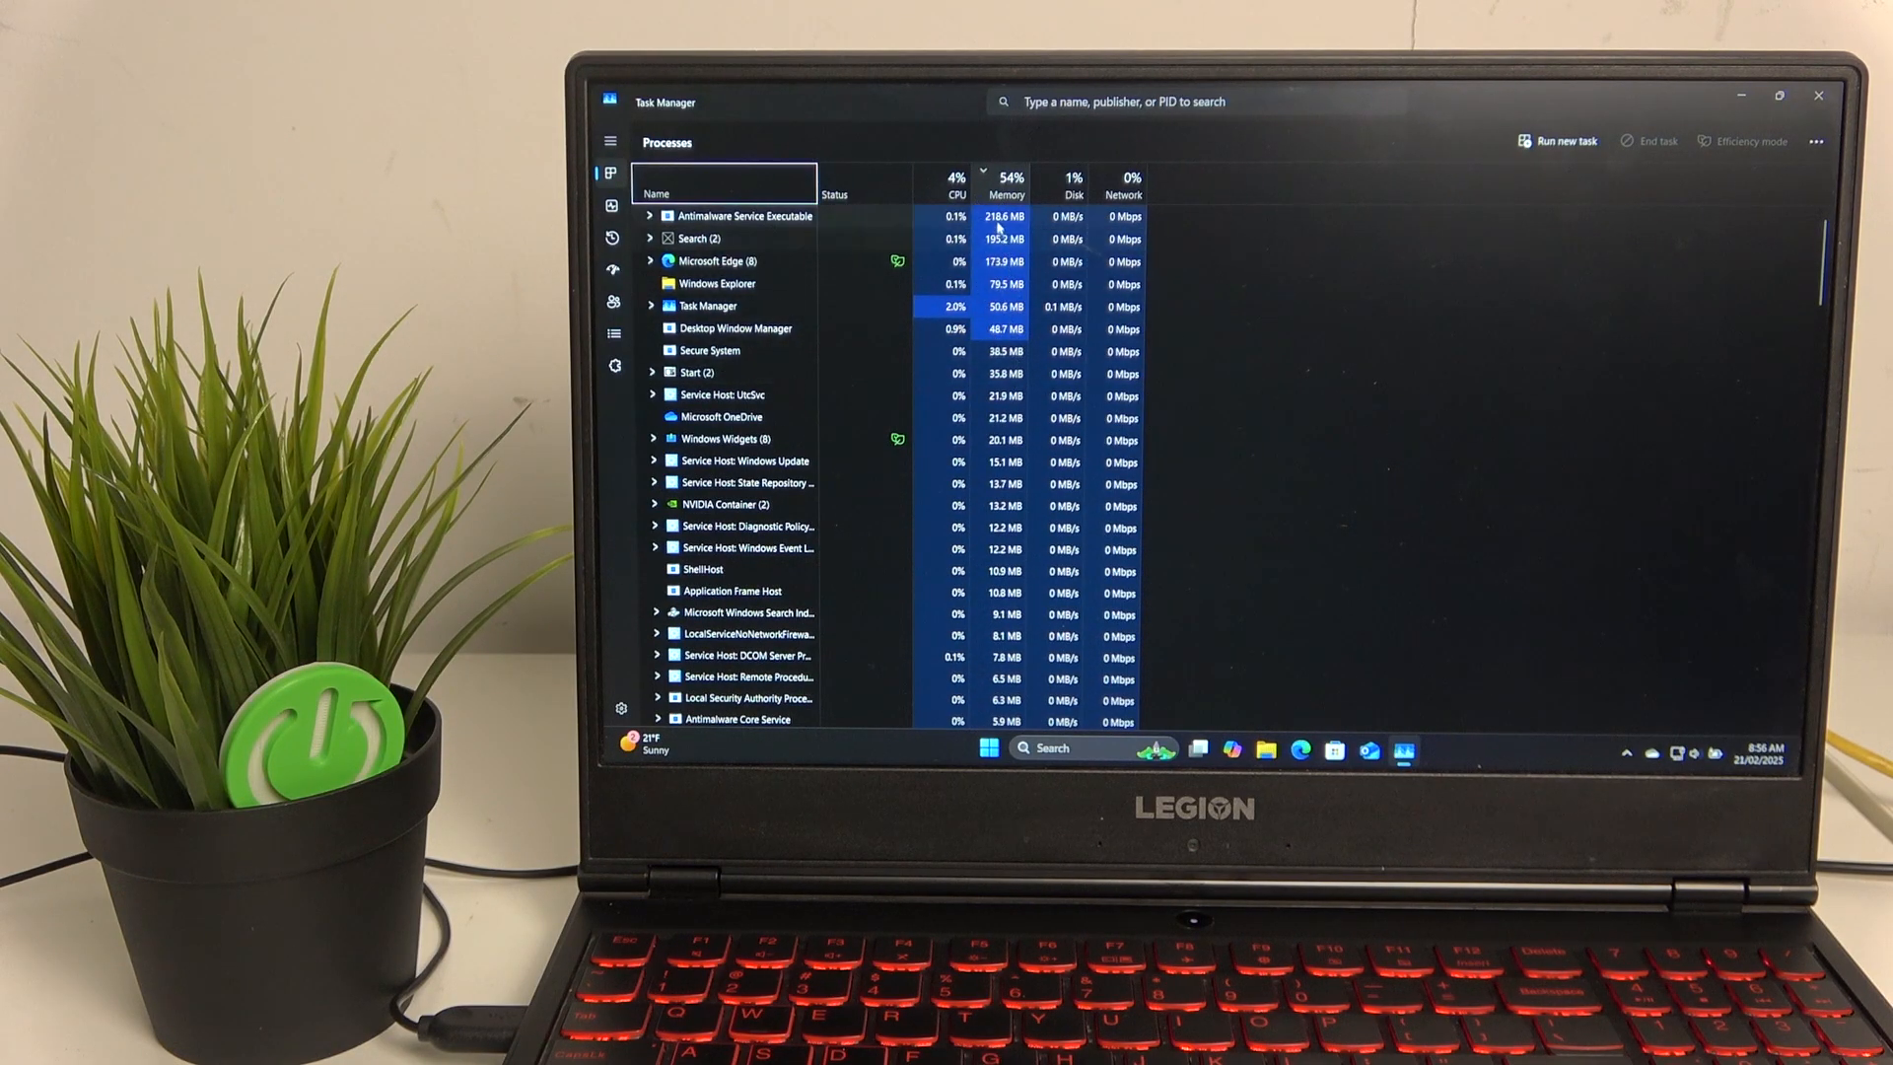
right_click(745, 217)
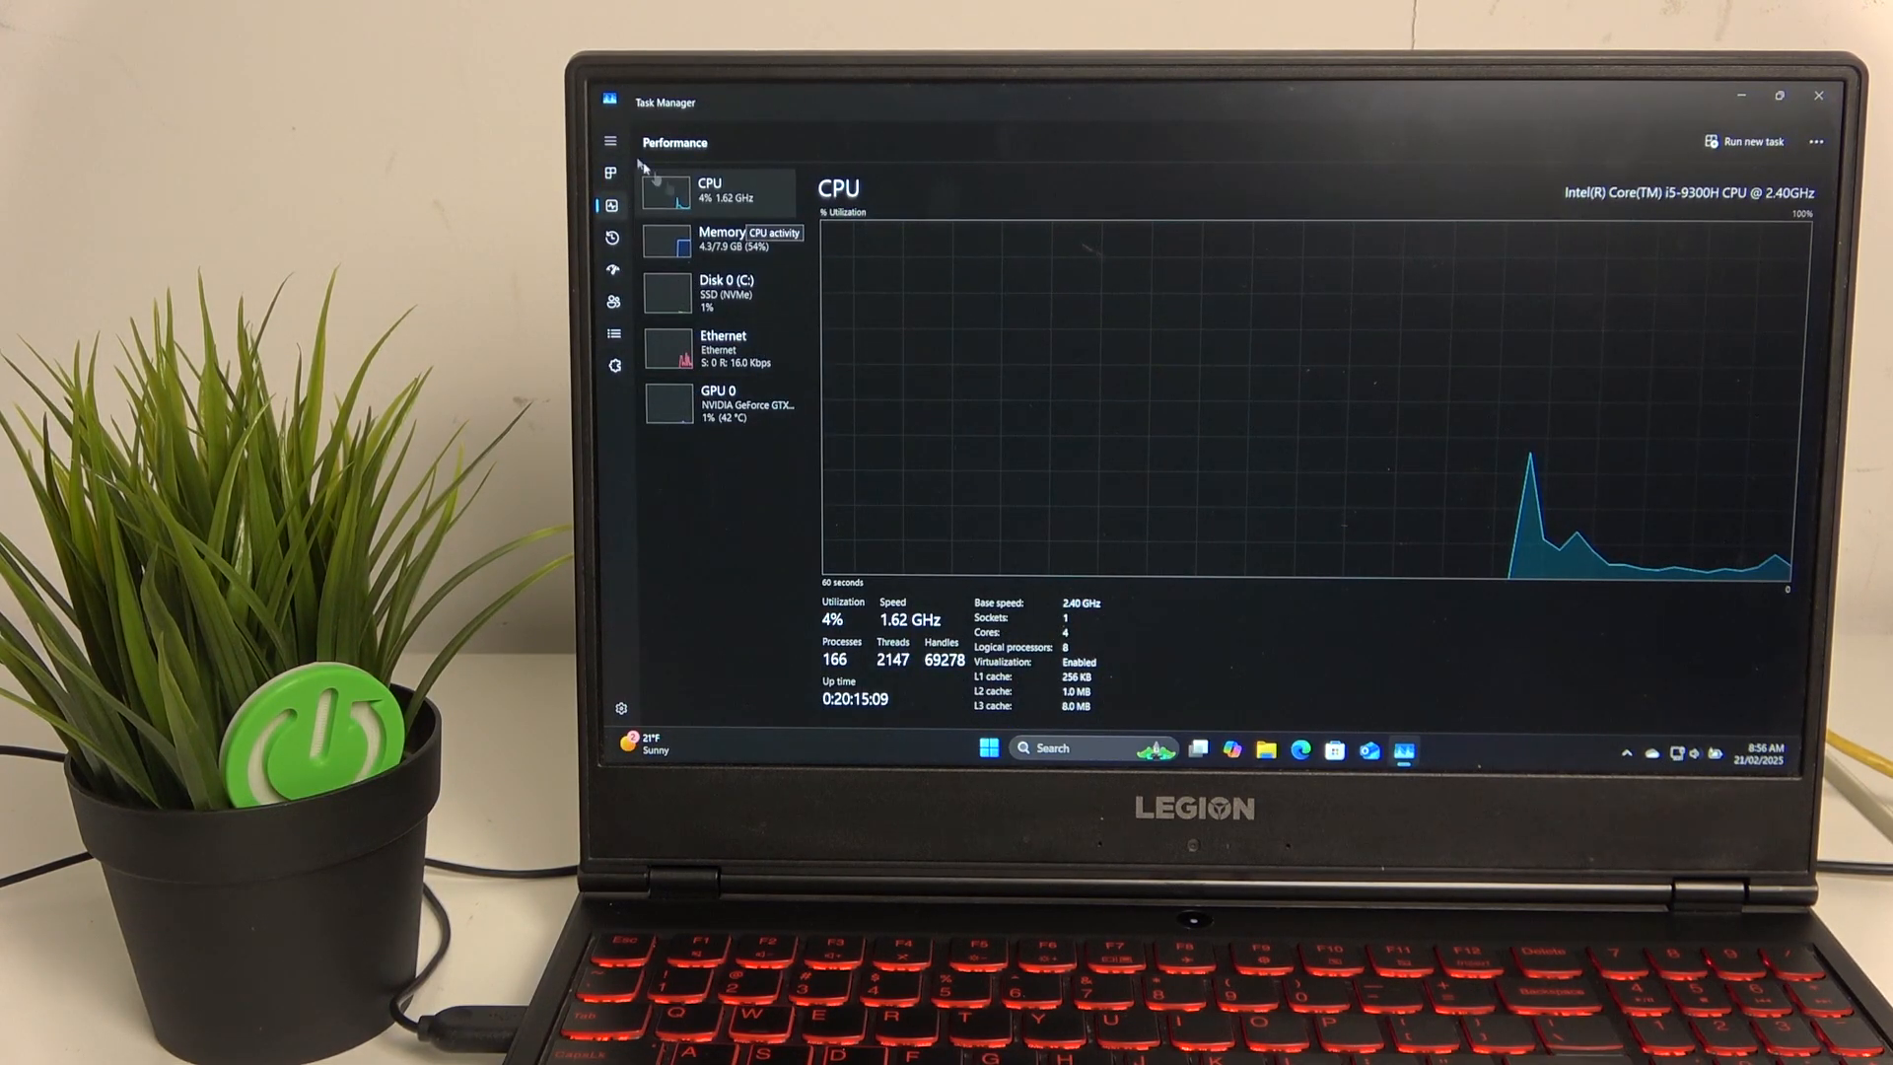
left_click(612, 173)
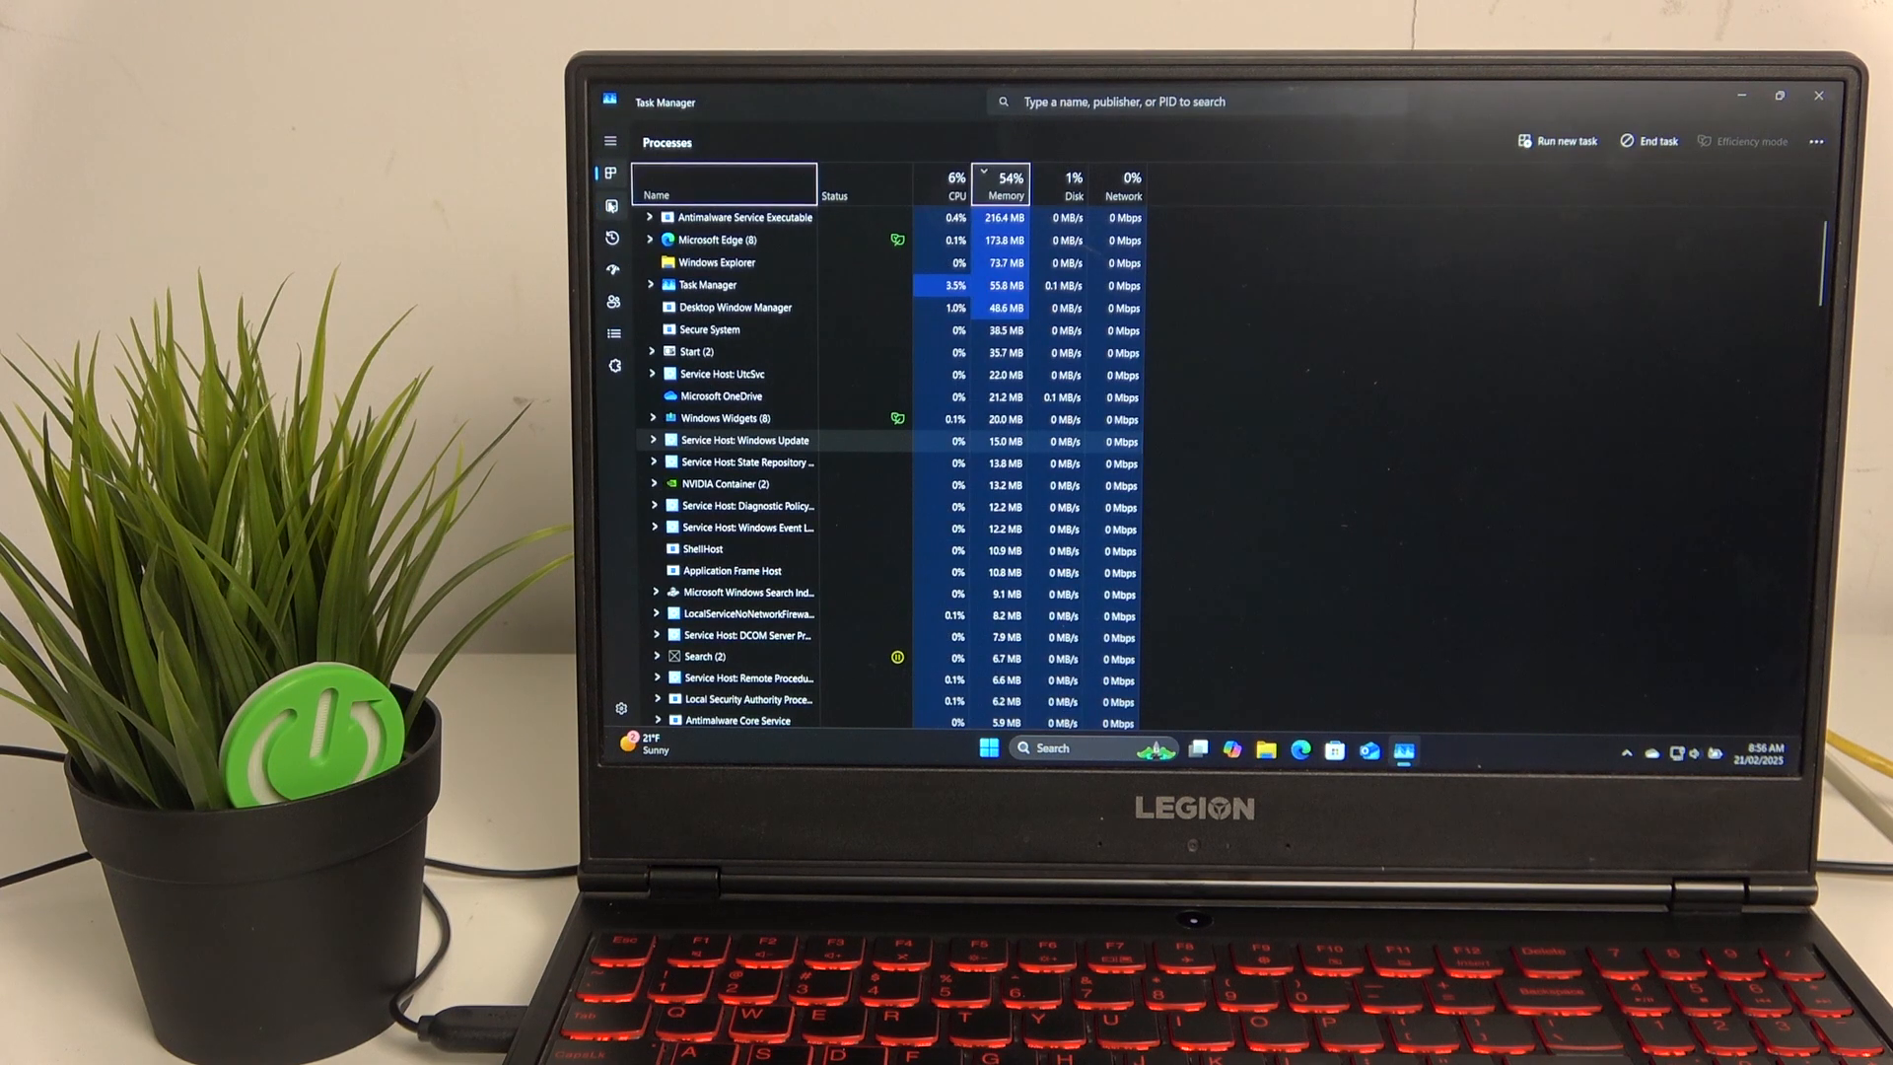
left_click(609, 203)
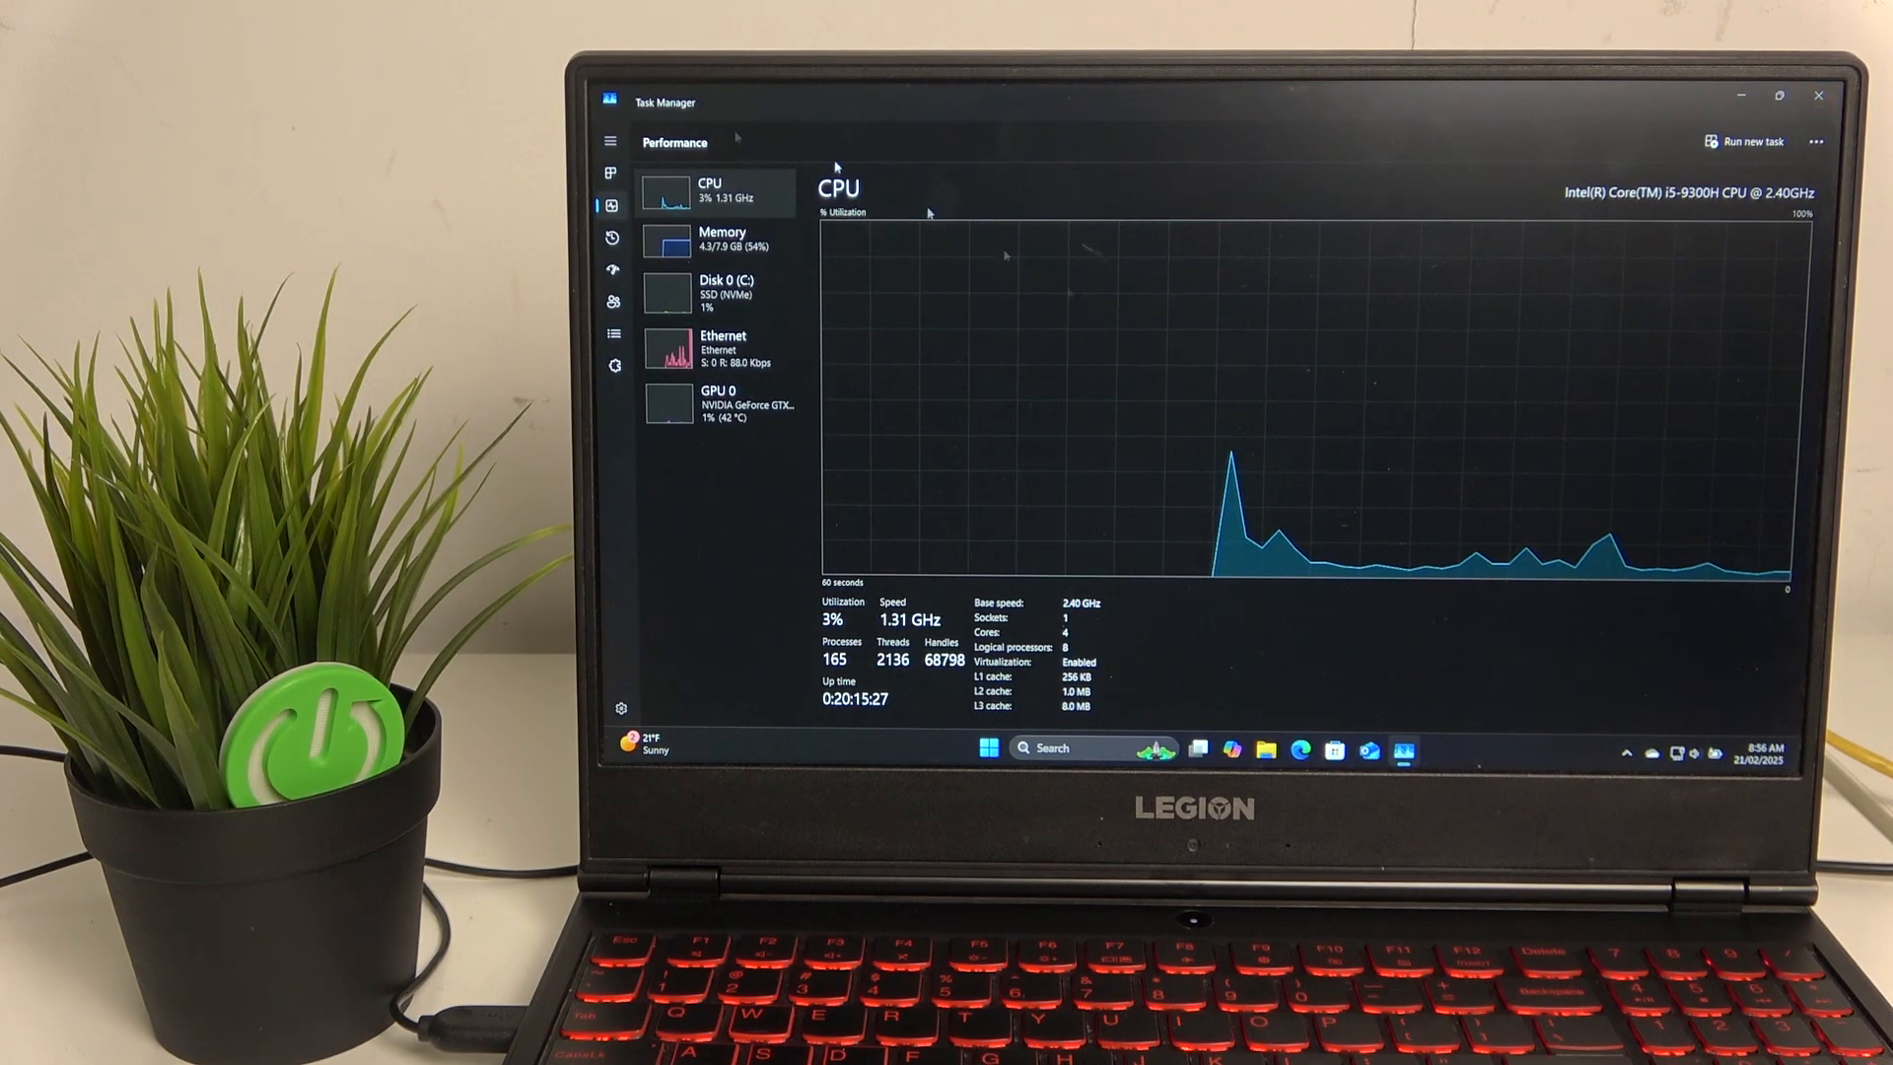
mouse_move(613, 268)
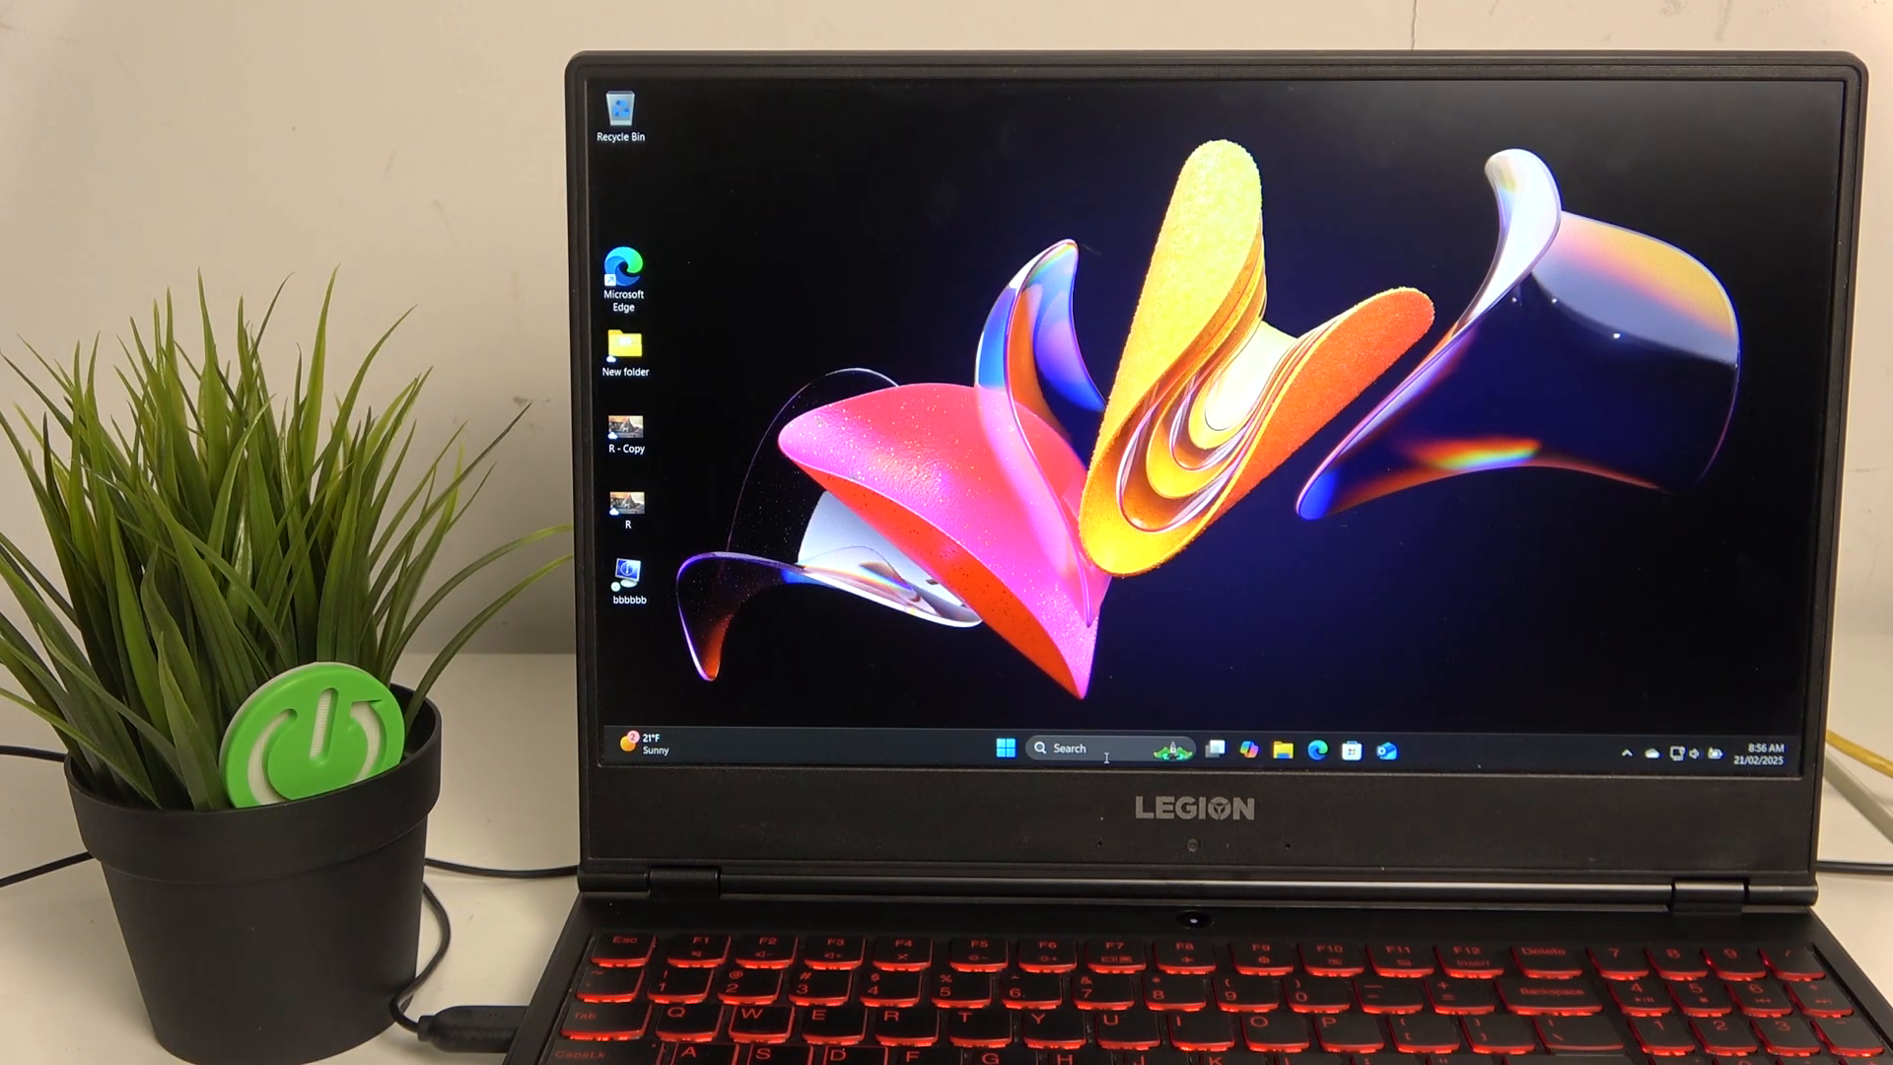
mouse_move(1713, 724)
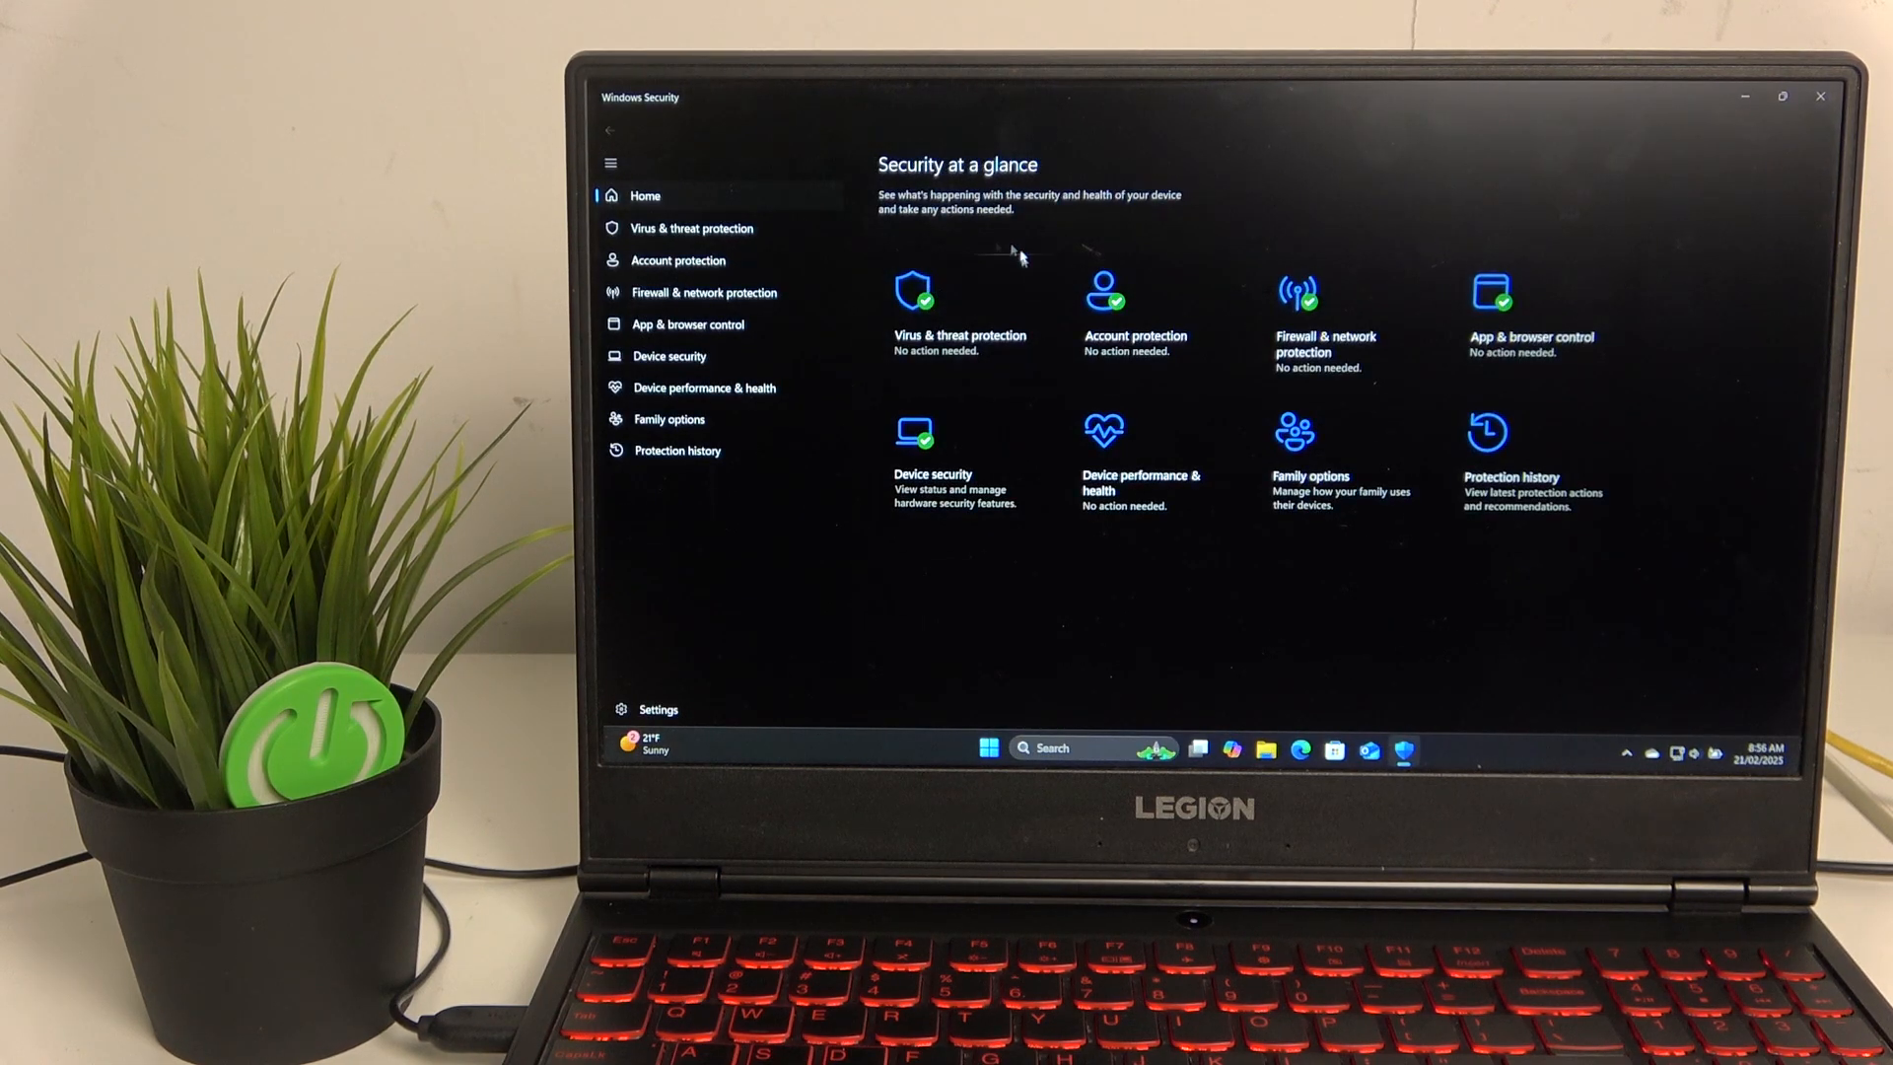
Go to the Virus & threat protection page from Windows Security Home.
left_click(692, 229)
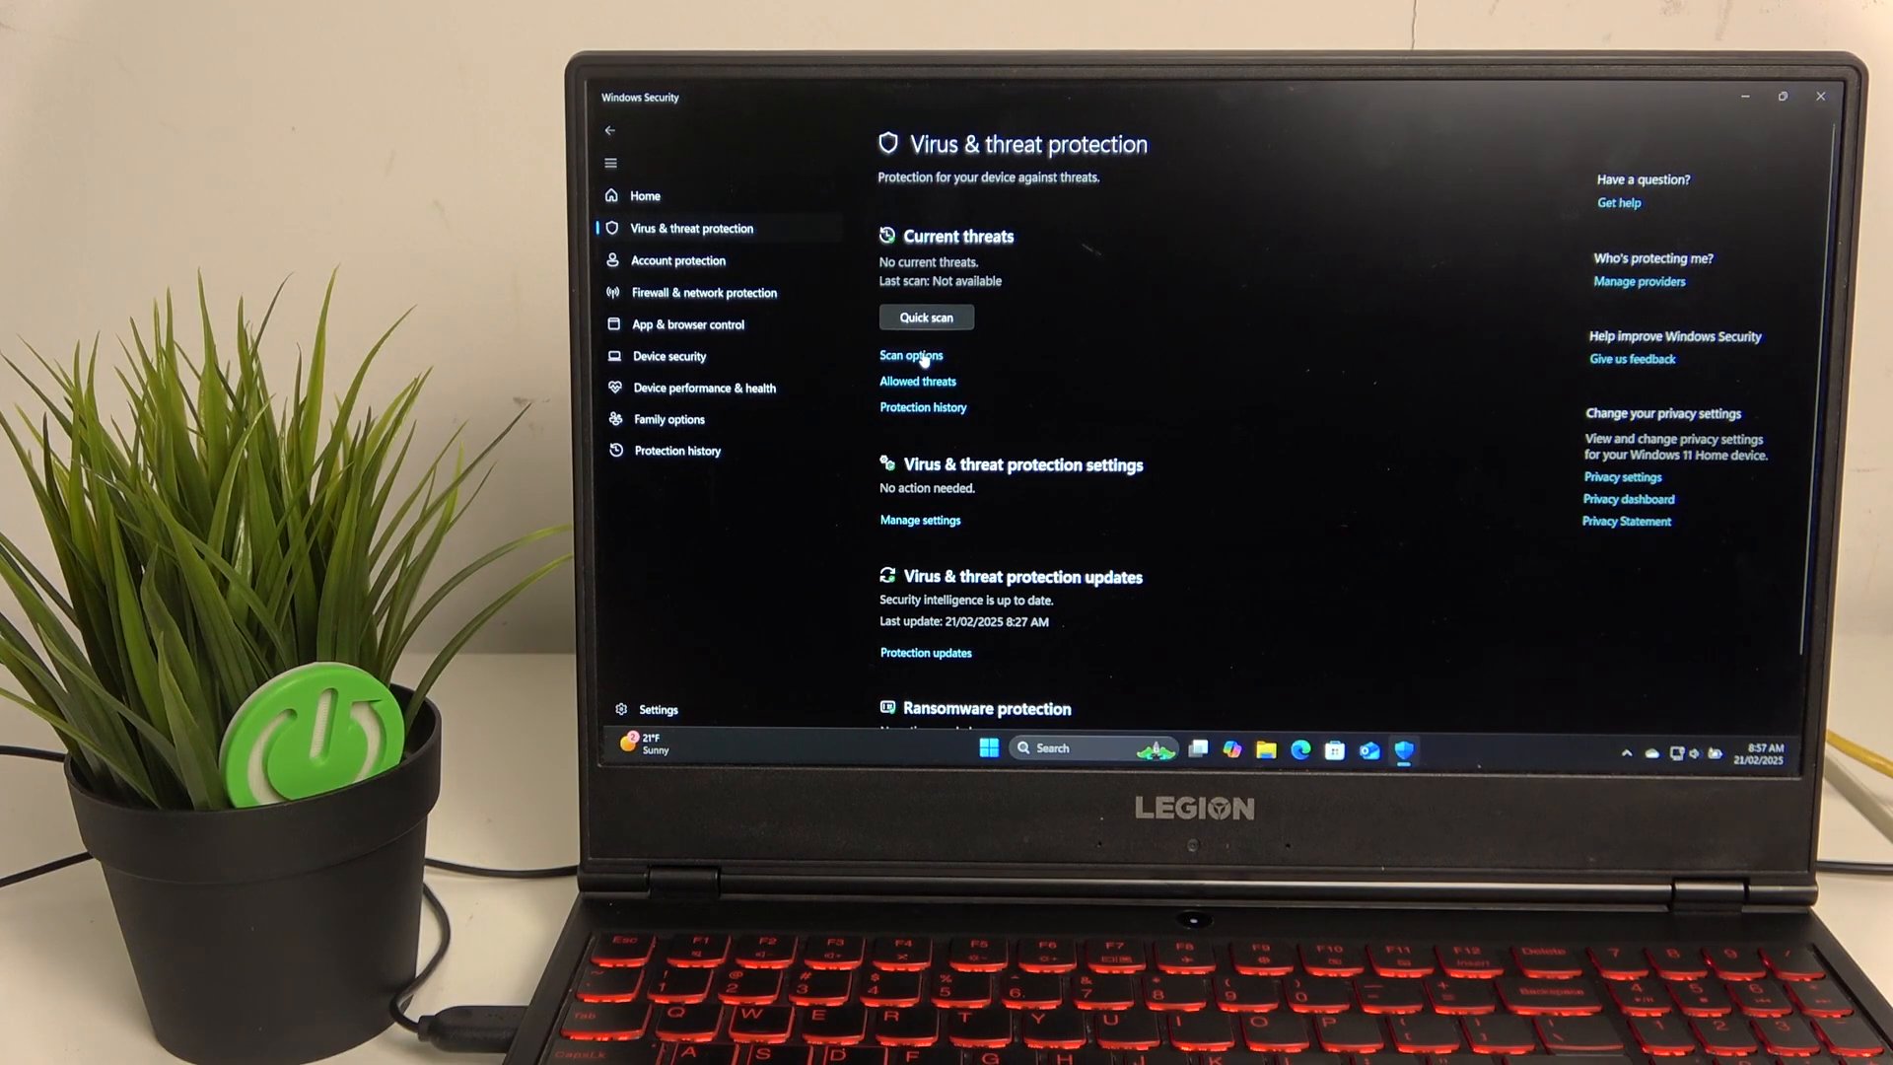
Review Scan options, return to Virus & threat protection, and close Windows Security.
left_click(909, 355)
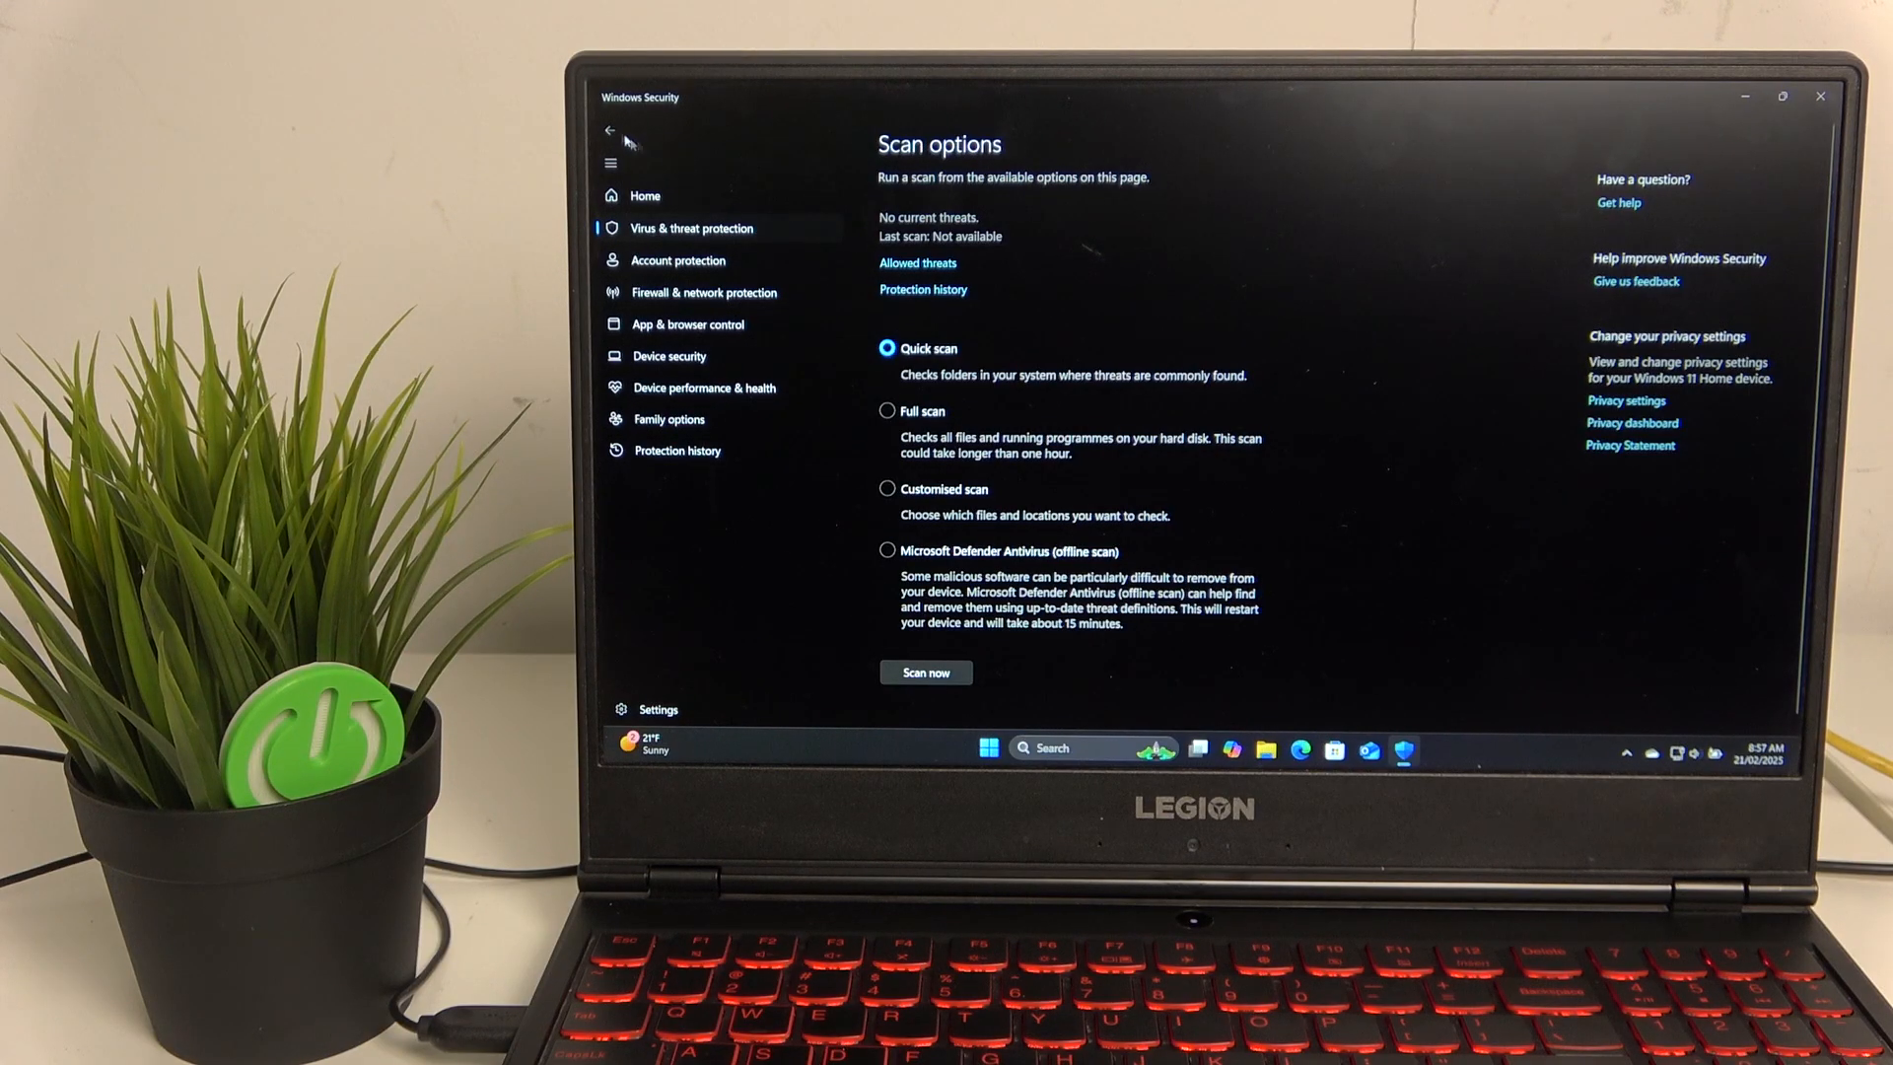
left_click(609, 131)
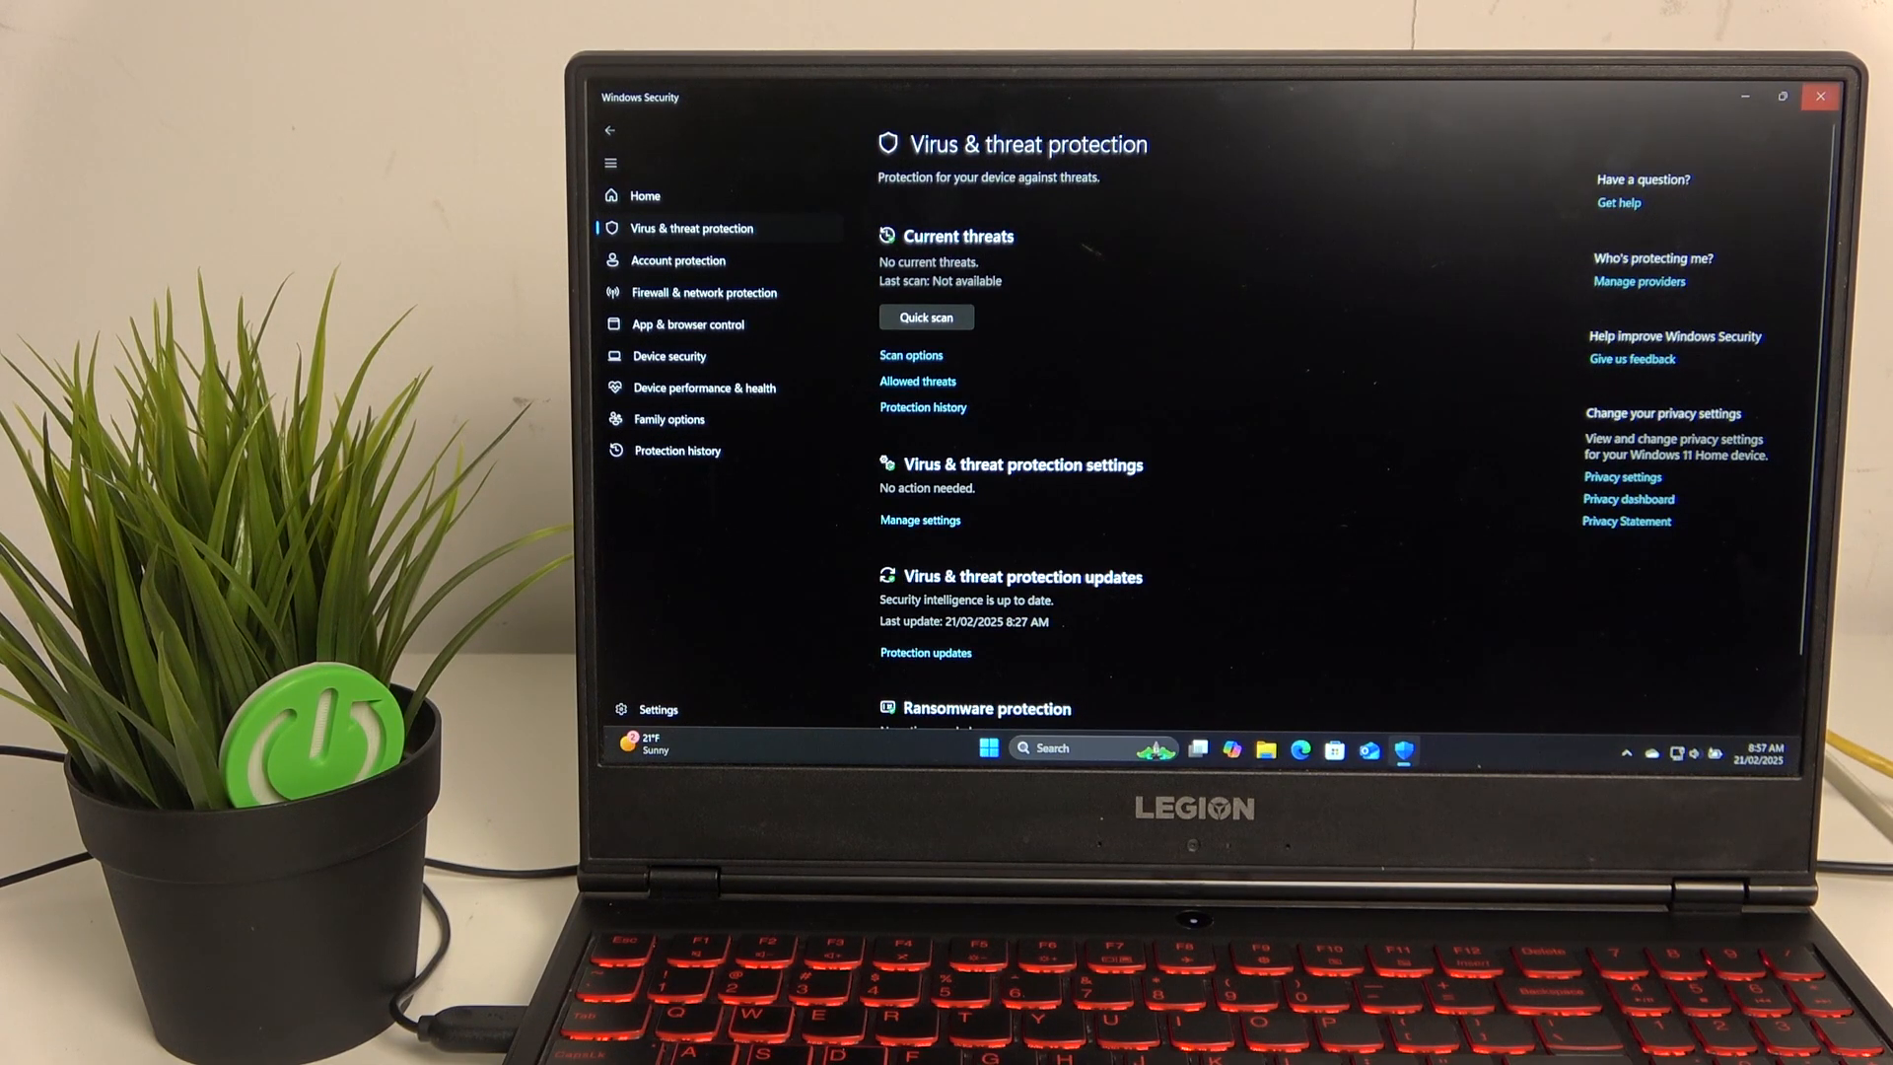
left_click(1820, 97)
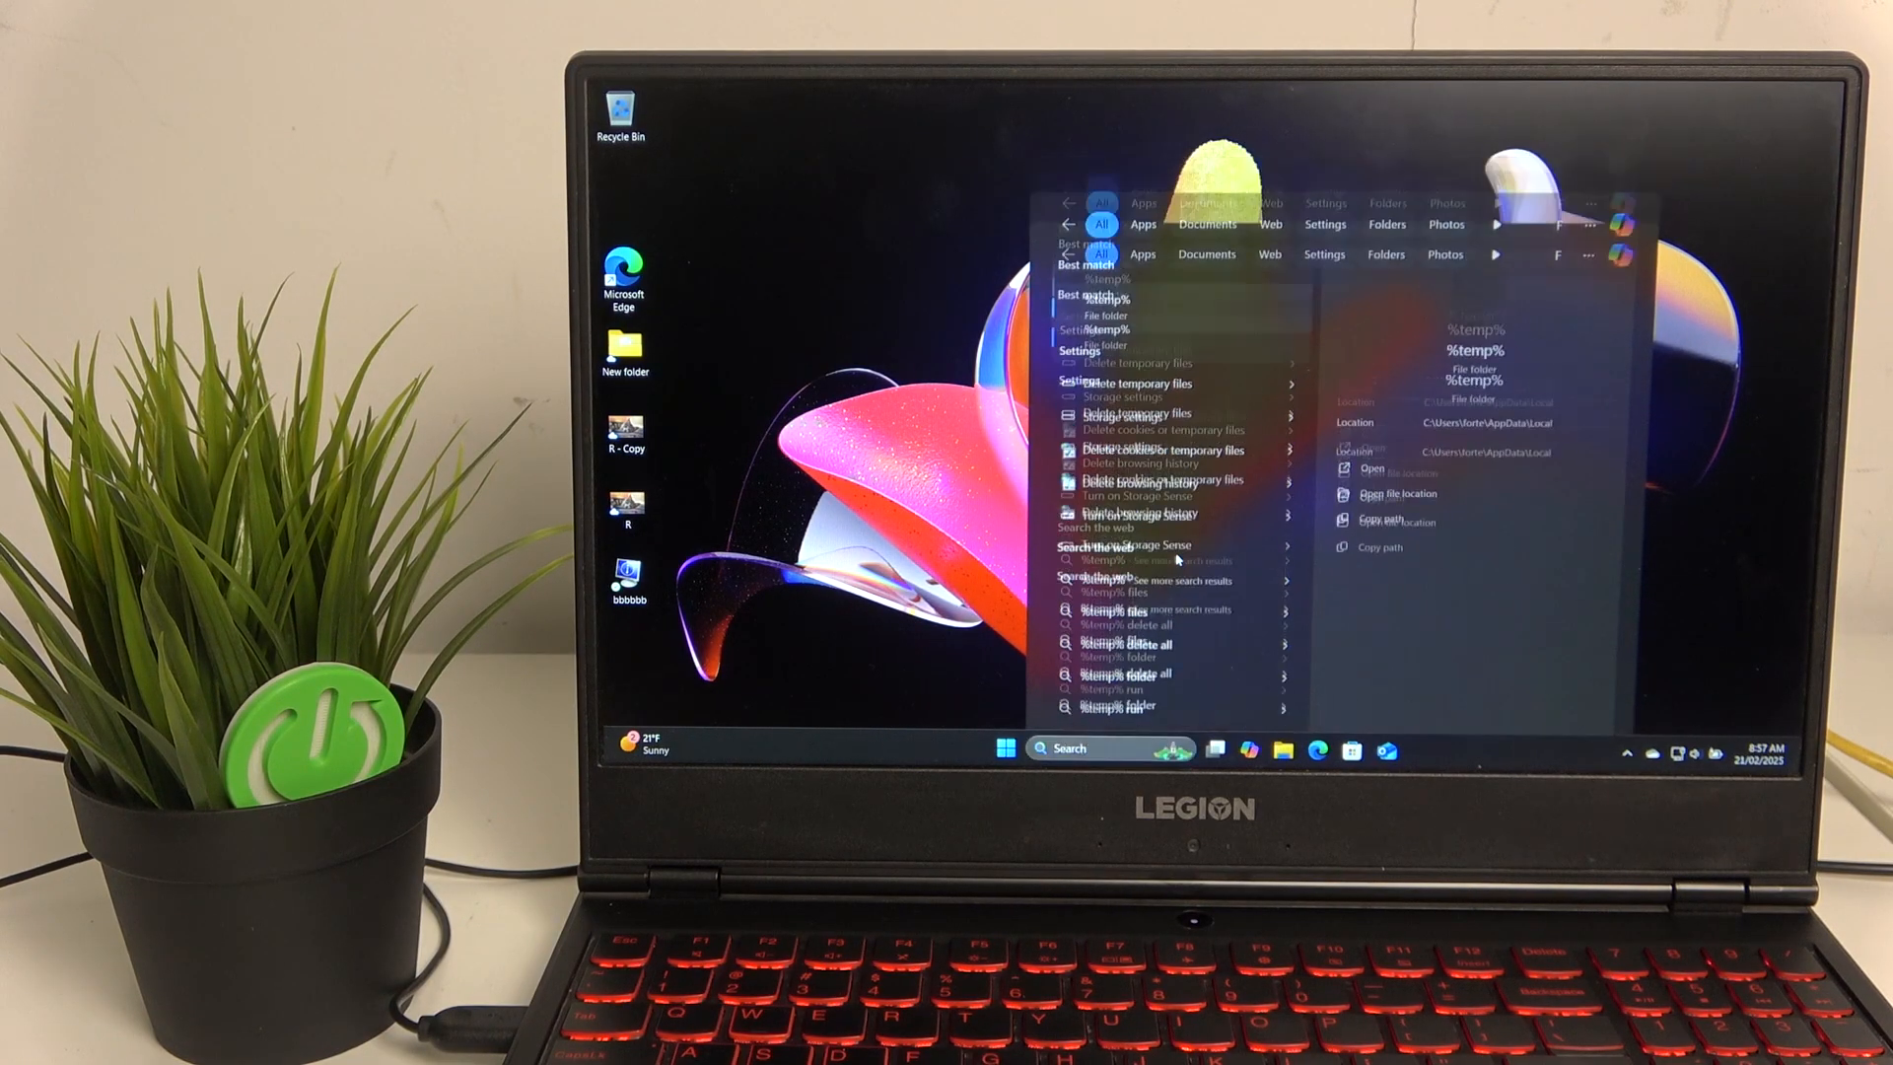
Open the %temp% folder result and select an edge_BITS folder inside it.
left_click(1369, 469)
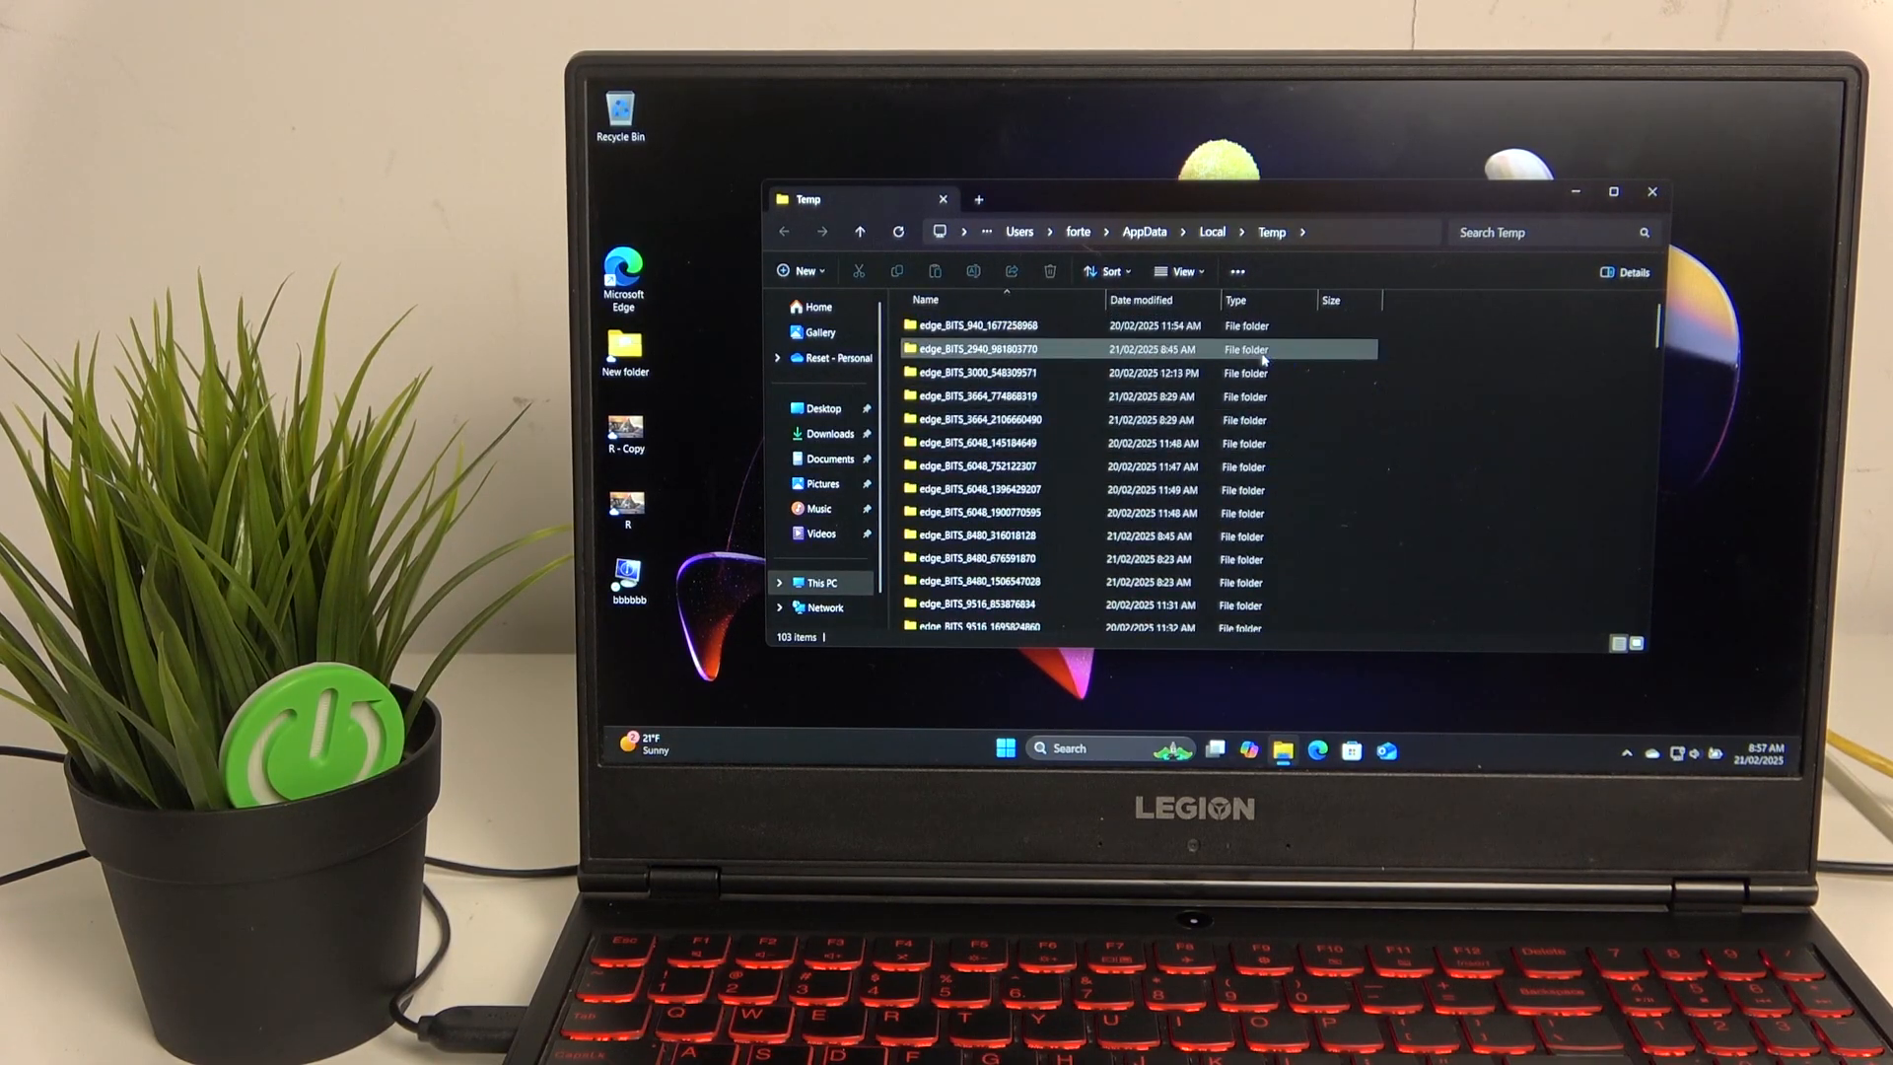
left_click(1025, 396)
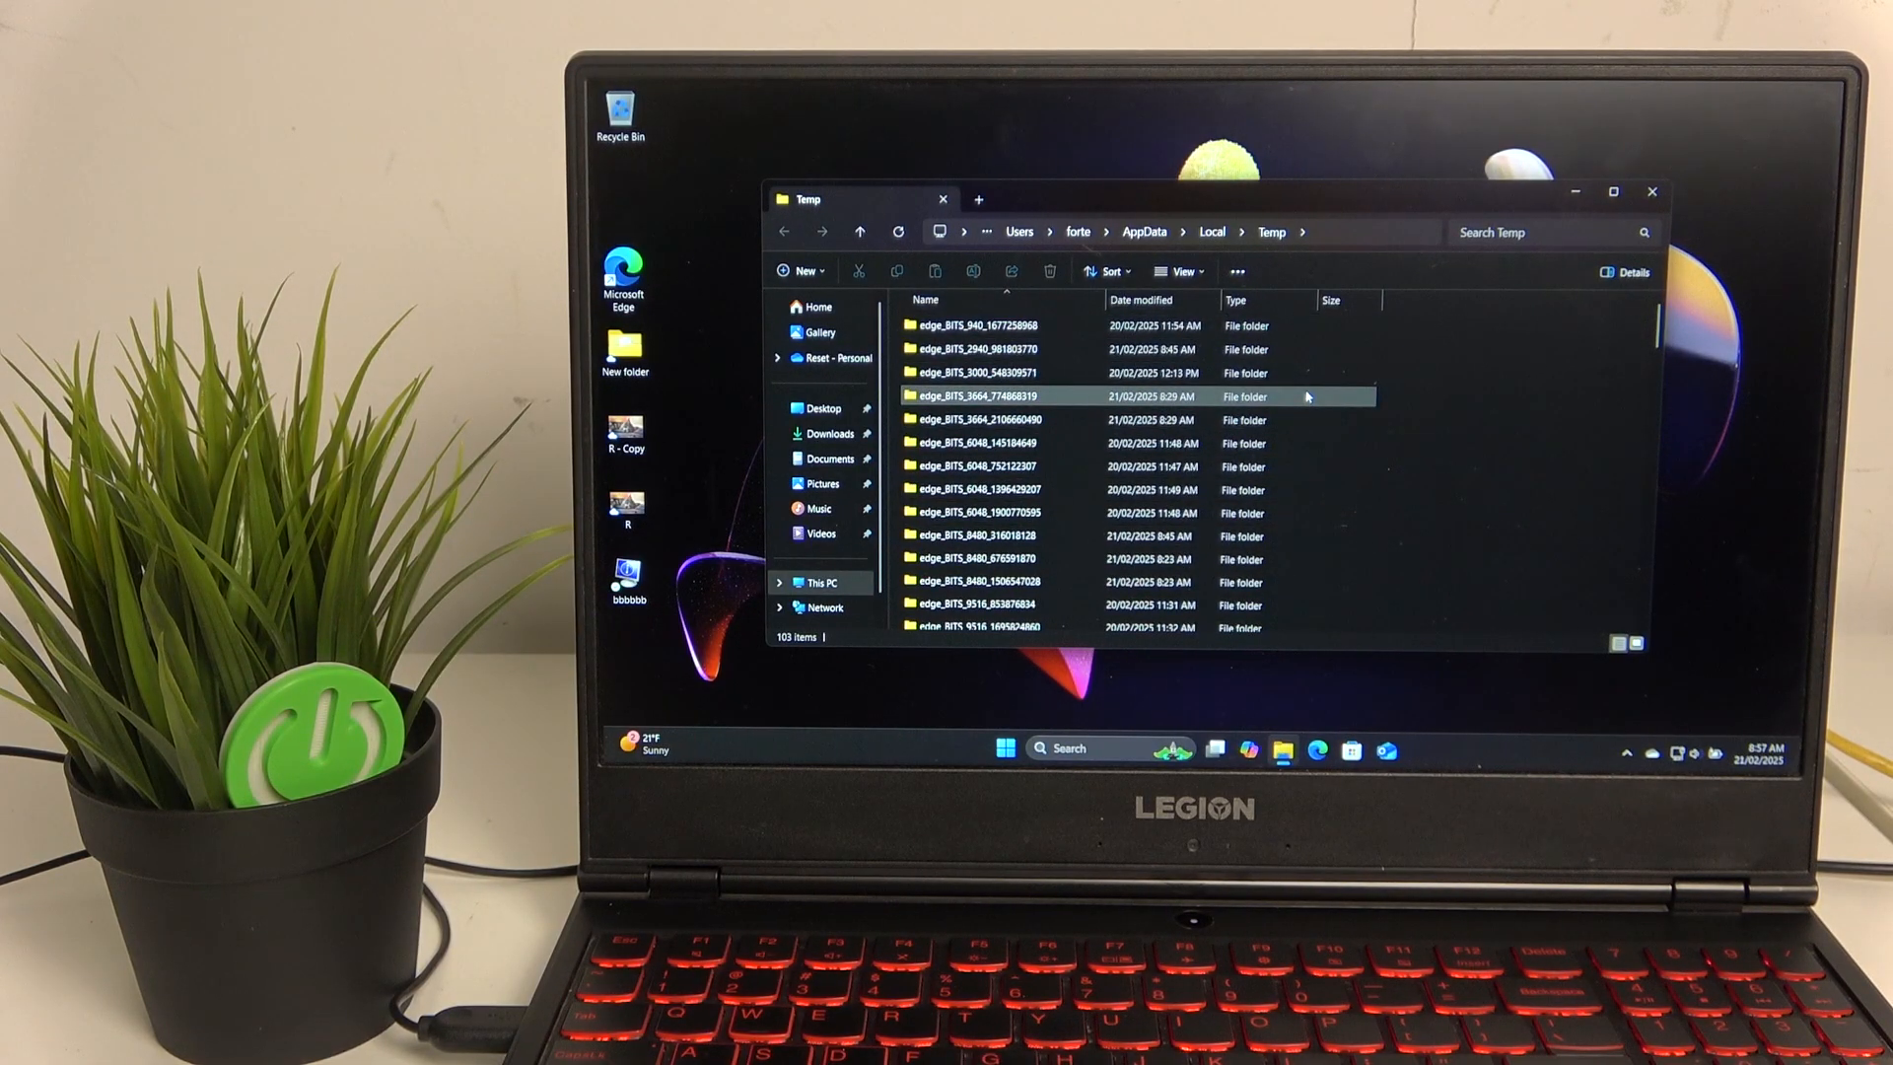